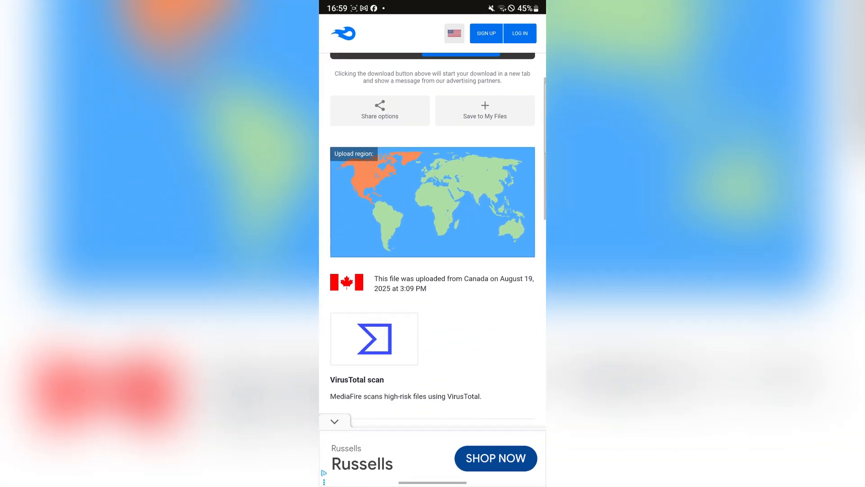
Scroll the MediaFire page up to reach the blue Codex_v2.685 download button
{"action": "scroll", "scroll_direction": "down", "scroll_amount": 3}
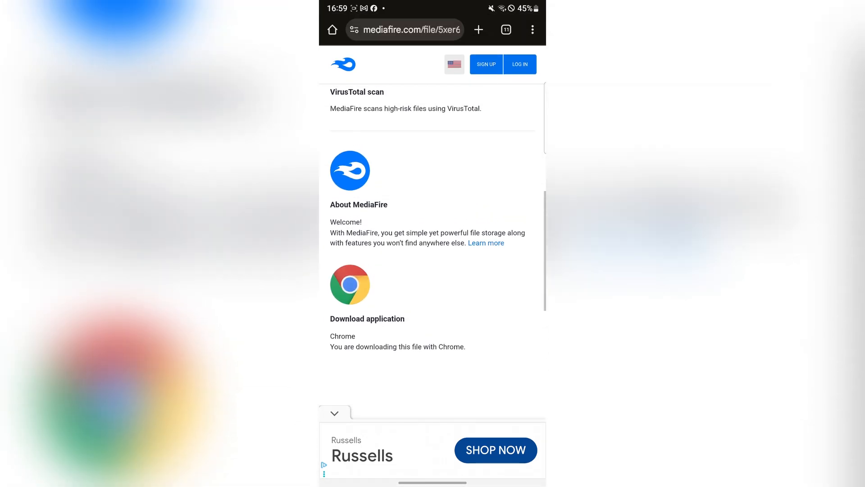
{"action": "scroll", "scroll_direction": "up", "scroll_amount": 3}
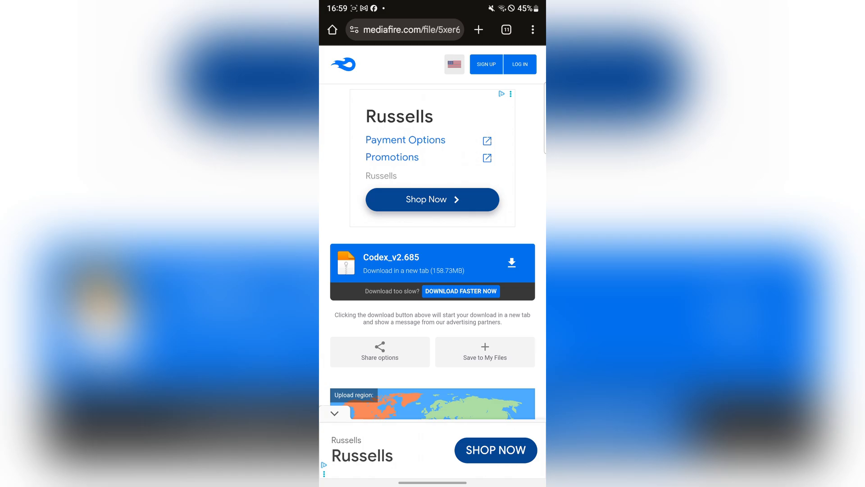
{"action": "scroll", "scroll_direction": "up", "scroll_amount": 3}
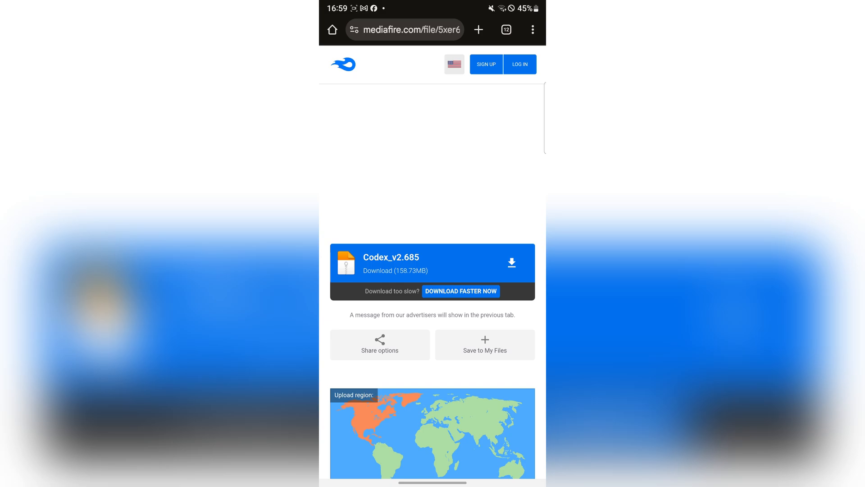
Download Codex_v2.685.apk, keeping it despite the harmful-file warning, and view it in Downloads
{"action": "left_click", "coordinate": [510, 262]}
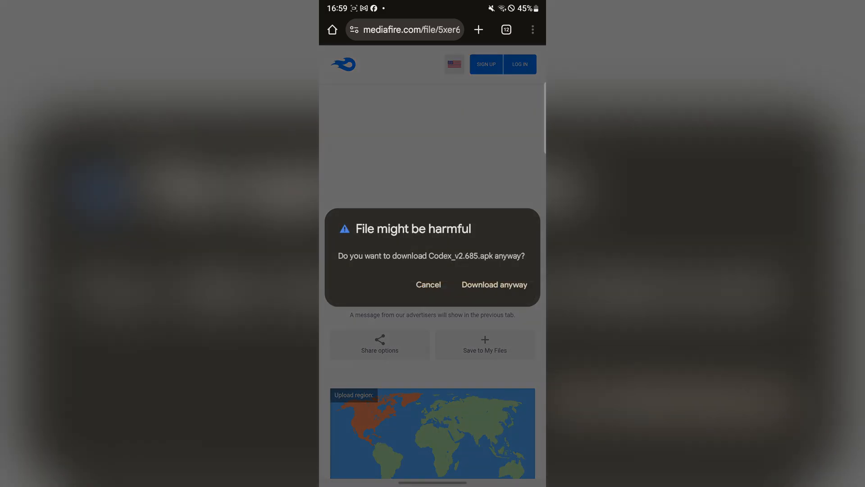
{"action": "left_click", "coordinate": [493, 284]}
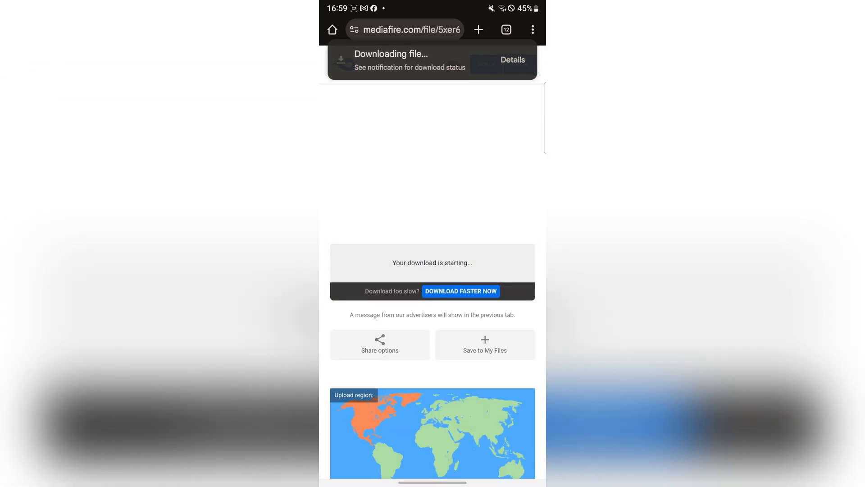
{"action": "left_click", "coordinate": [512, 59]}
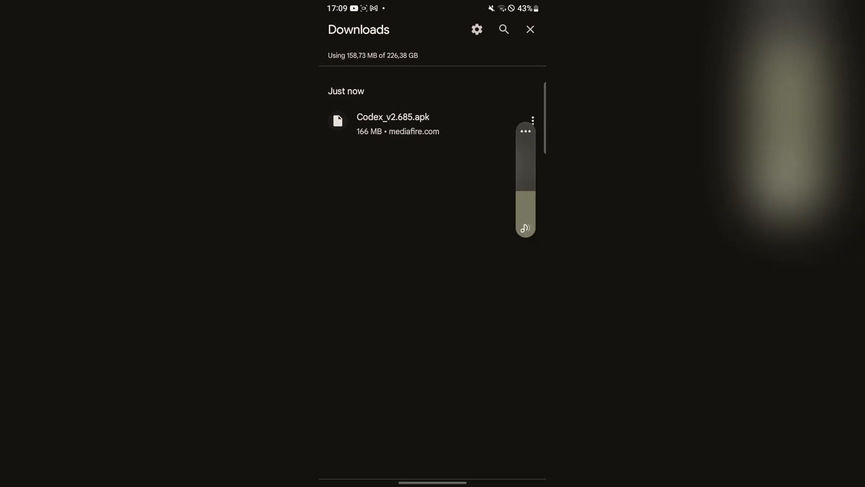
Select the downloaded Codex_v2.685.apk entry, leading to uninstalling the existing Roblox app
{"action": "left_click", "coordinate": [394, 123]}
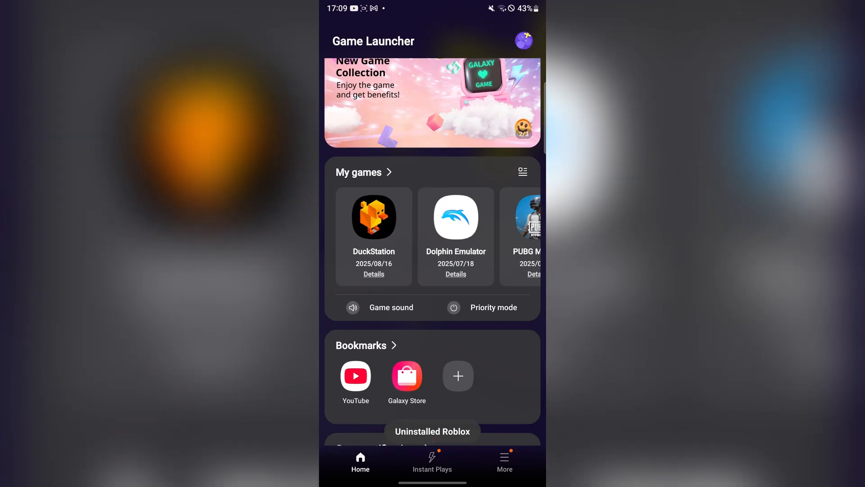
Install Codex_v2.685.apk as the Roblox app through the package installer
{"action": "left_click", "coordinate": [432, 461]}
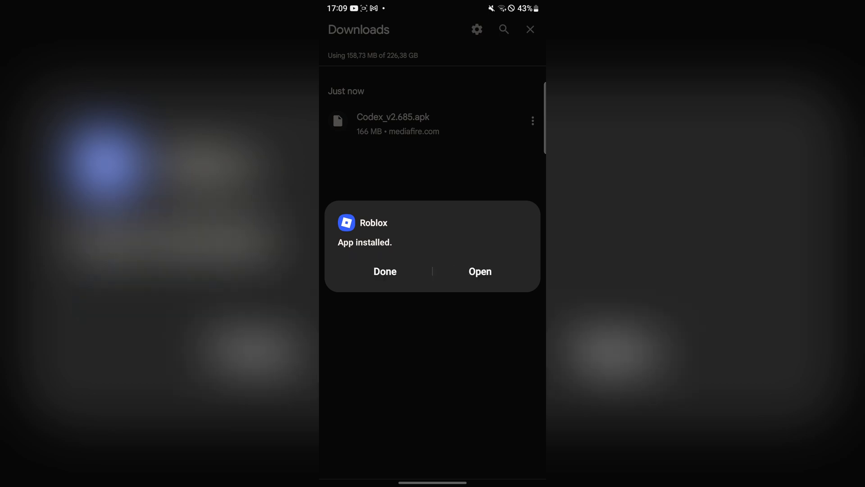
Launch the newly installed Roblox app to its welcome screen
{"action": "left_click", "coordinate": [479, 270]}
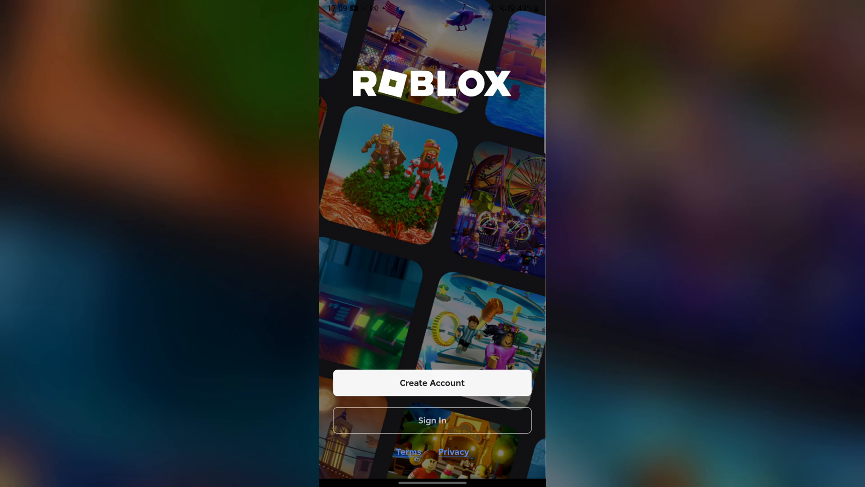
Sign in to the Roblox account and reach the Grow a Garden tile on Home
{"action": "left_click", "coordinate": [432, 420]}
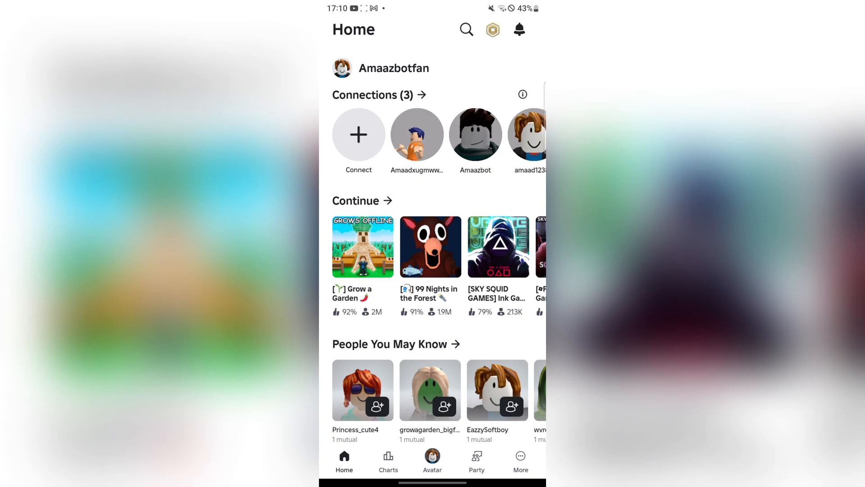
{"action": "scroll", "scroll_direction": "down", "scroll_amount": 3}
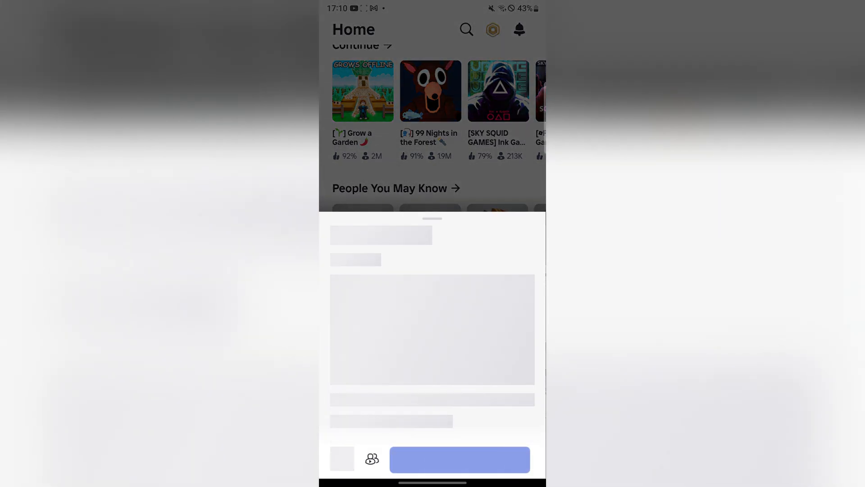
Join Grow a Garden and dismiss the Codex whitelist overlay to reveal the garden world
{"action": "left_click", "coordinate": [458, 459]}
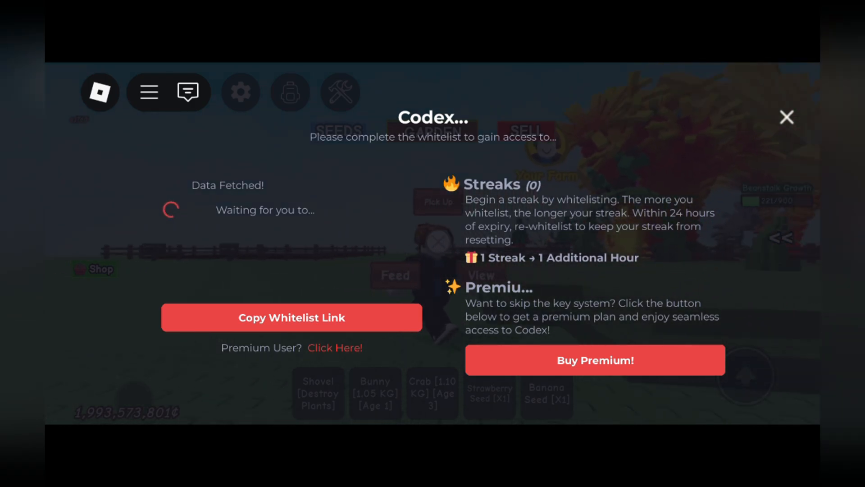
{"action": "left_click", "coordinate": [786, 117]}
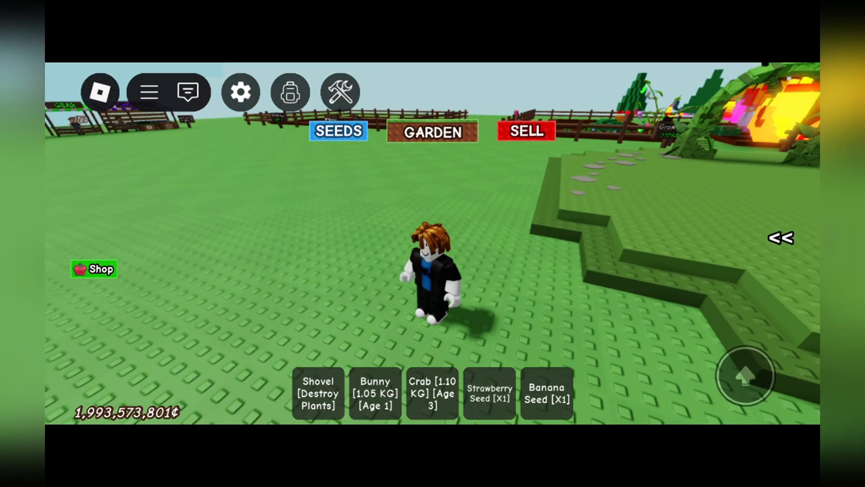